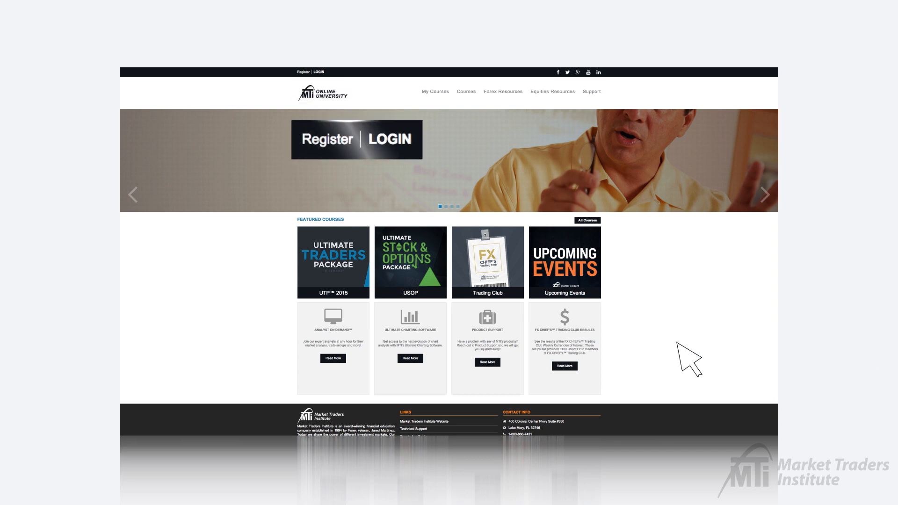
pyautogui.click(319, 72)
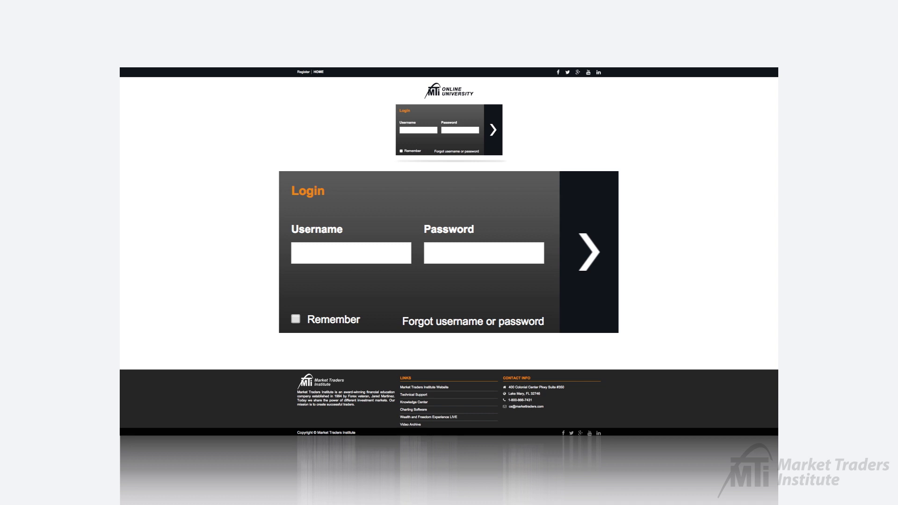
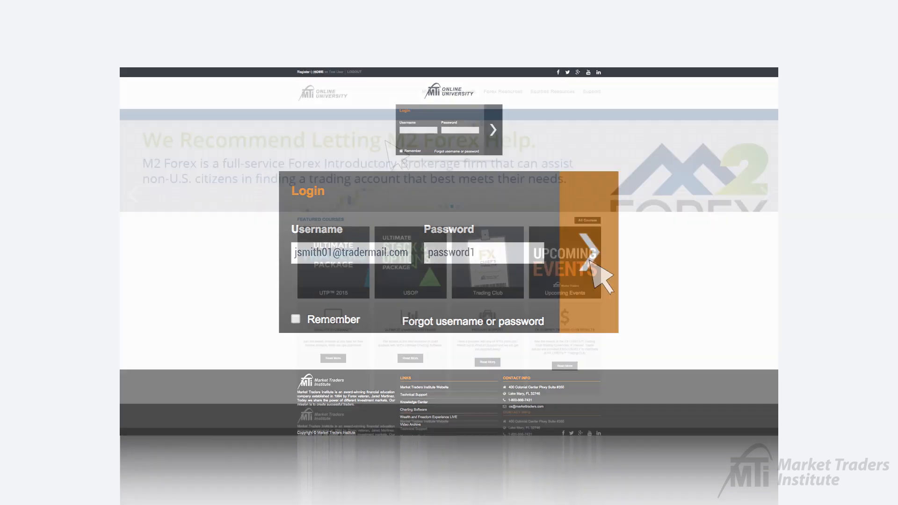
# Step: Submit the login credentials to load the dashboard of enrolled courses
pyautogui.click(492, 131)
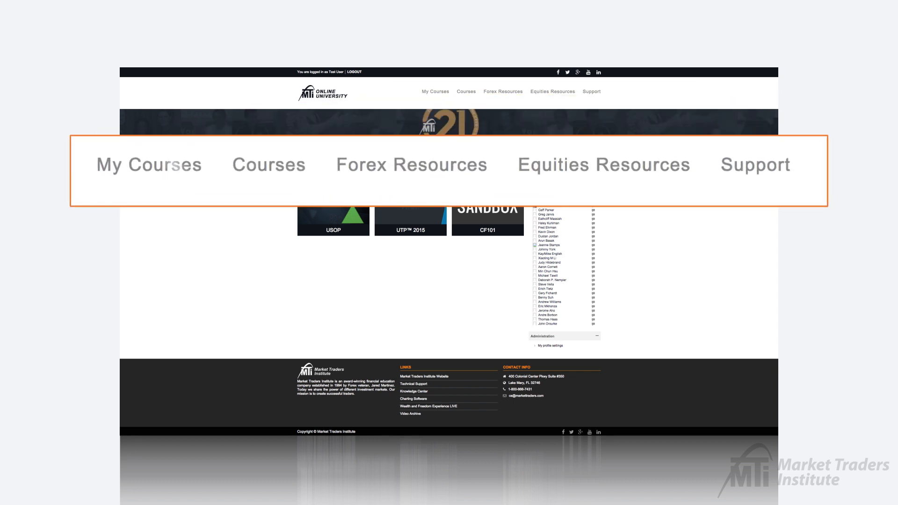
# Step: Open the Equities Resources dropdown from the top toolbar
pyautogui.click(270, 165)
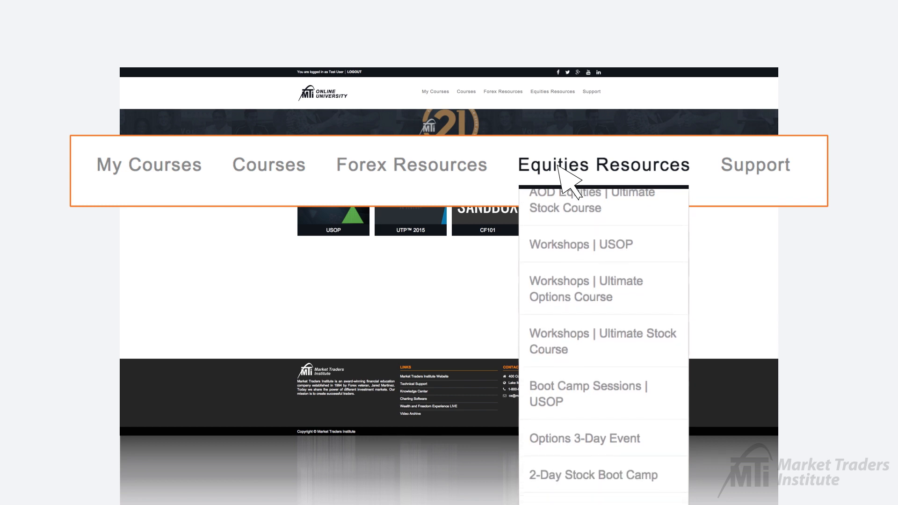
# Step: Choose 'Options 3-Day Event' to view class details and upcoming dates
pyautogui.click(584, 439)
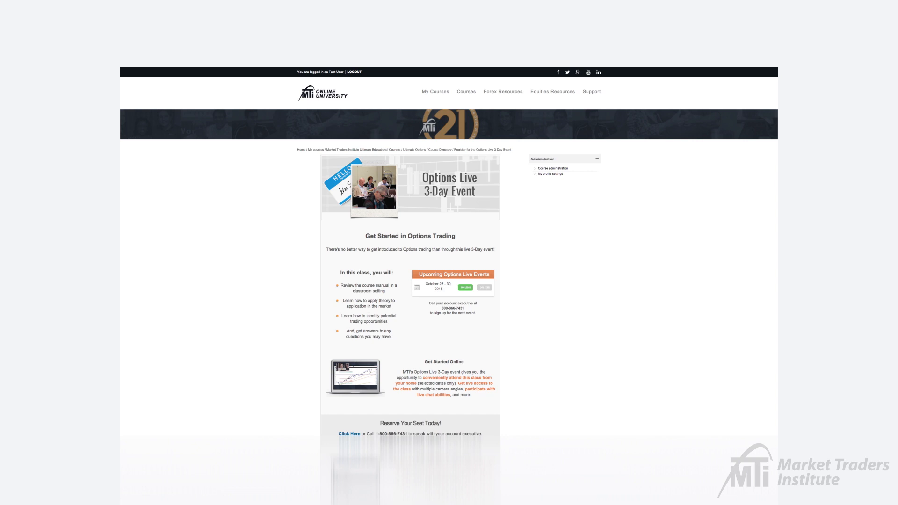
# Step: Return to the dashboard and choose Knowledge Base from the Support menu
pyautogui.click(552, 91)
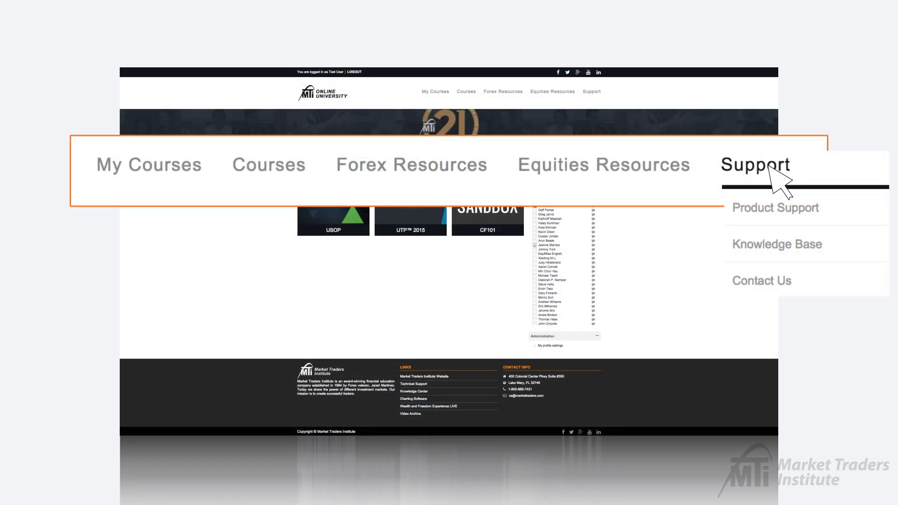
pyautogui.click(777, 244)
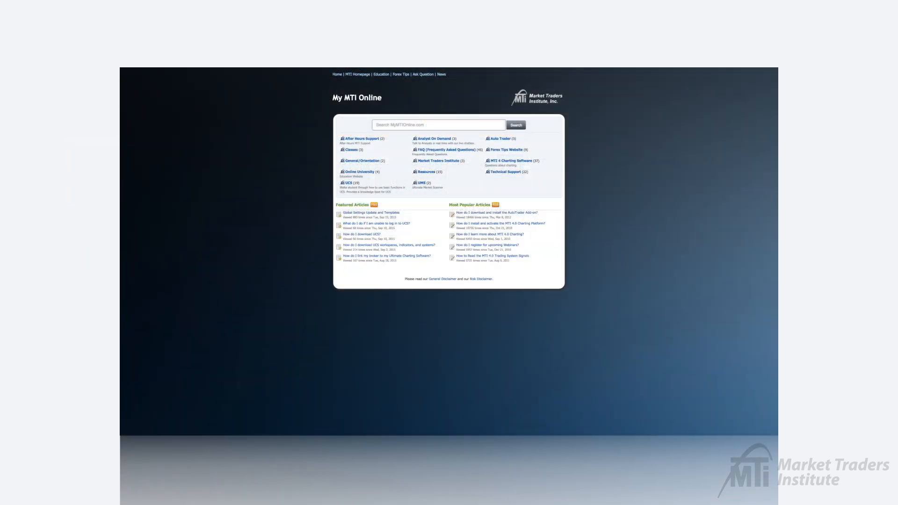